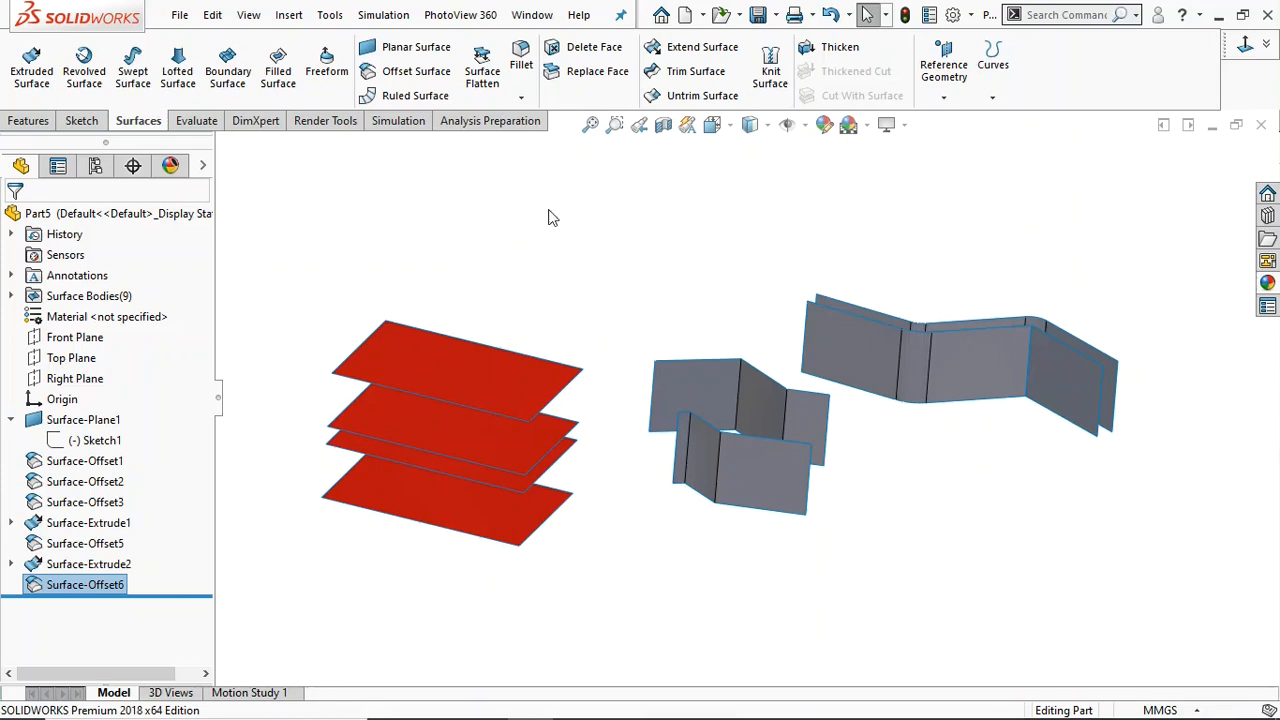
mouse_move(416, 71)
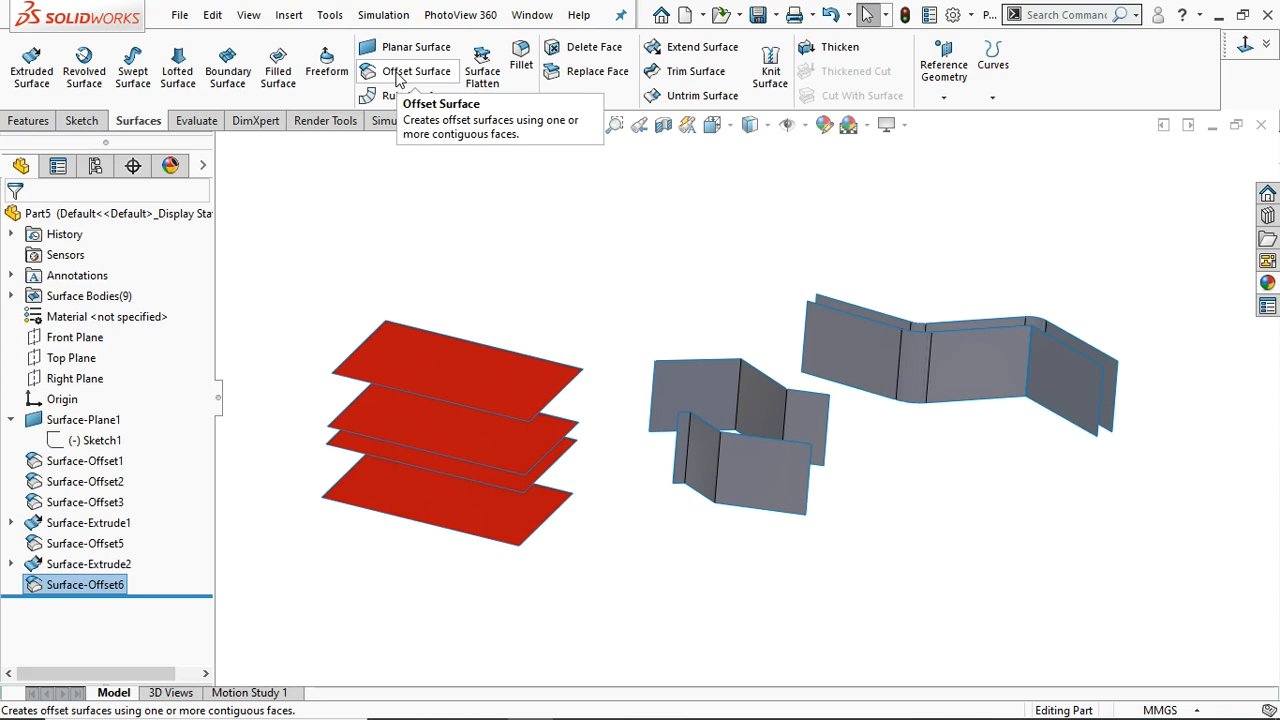
mouse_move(421, 123)
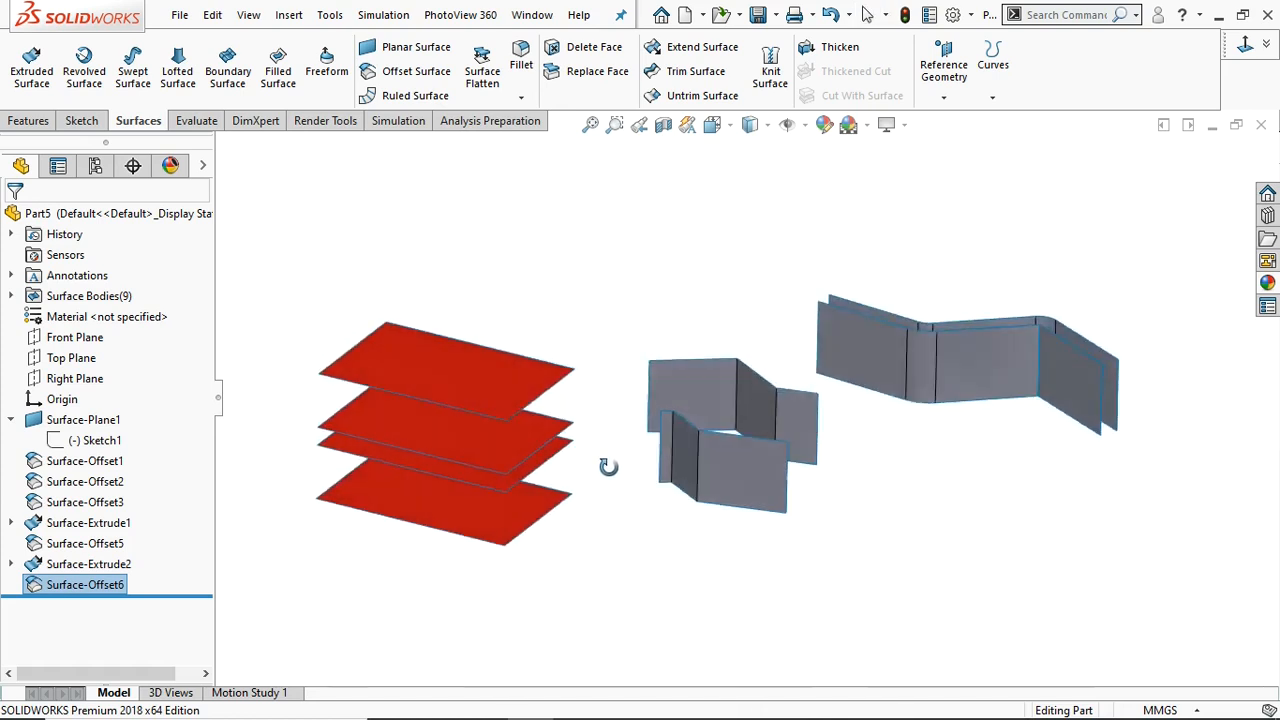
- Create a new SOLIDWORKS part document
drag(609, 467, 554, 560)
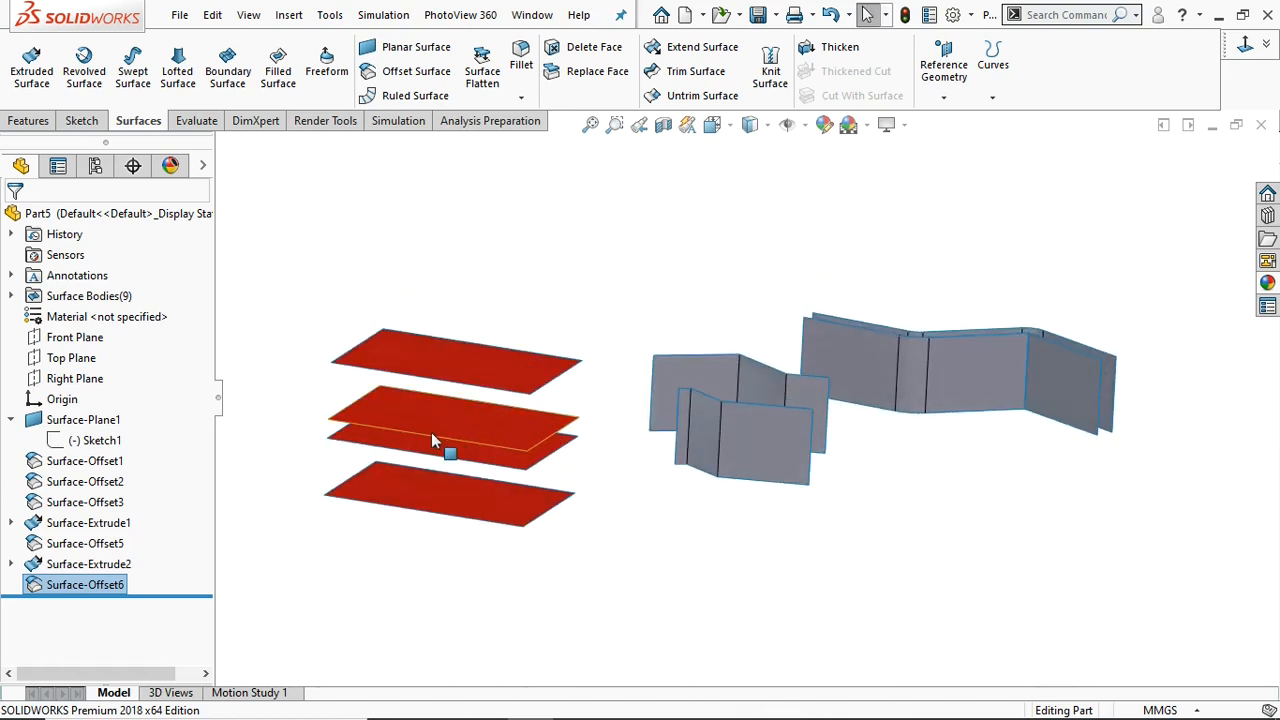
mouse_move(505, 445)
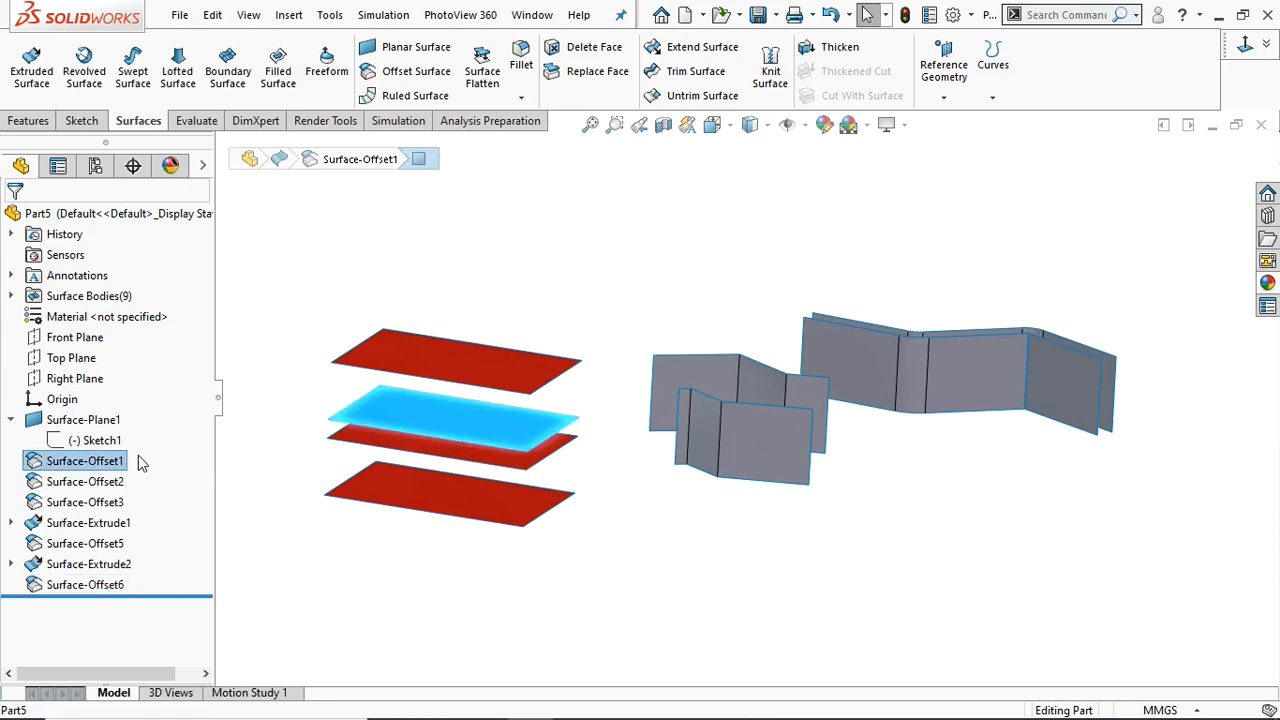
mouse_move(430, 380)
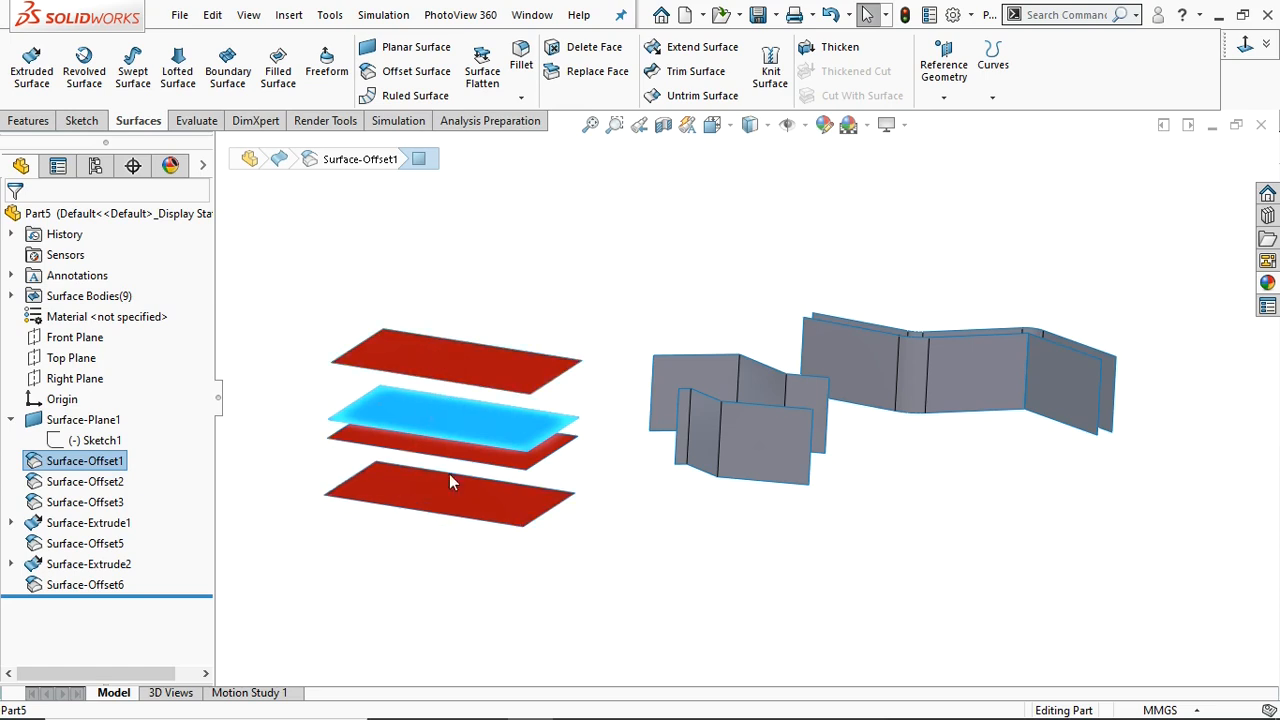
click(85, 584)
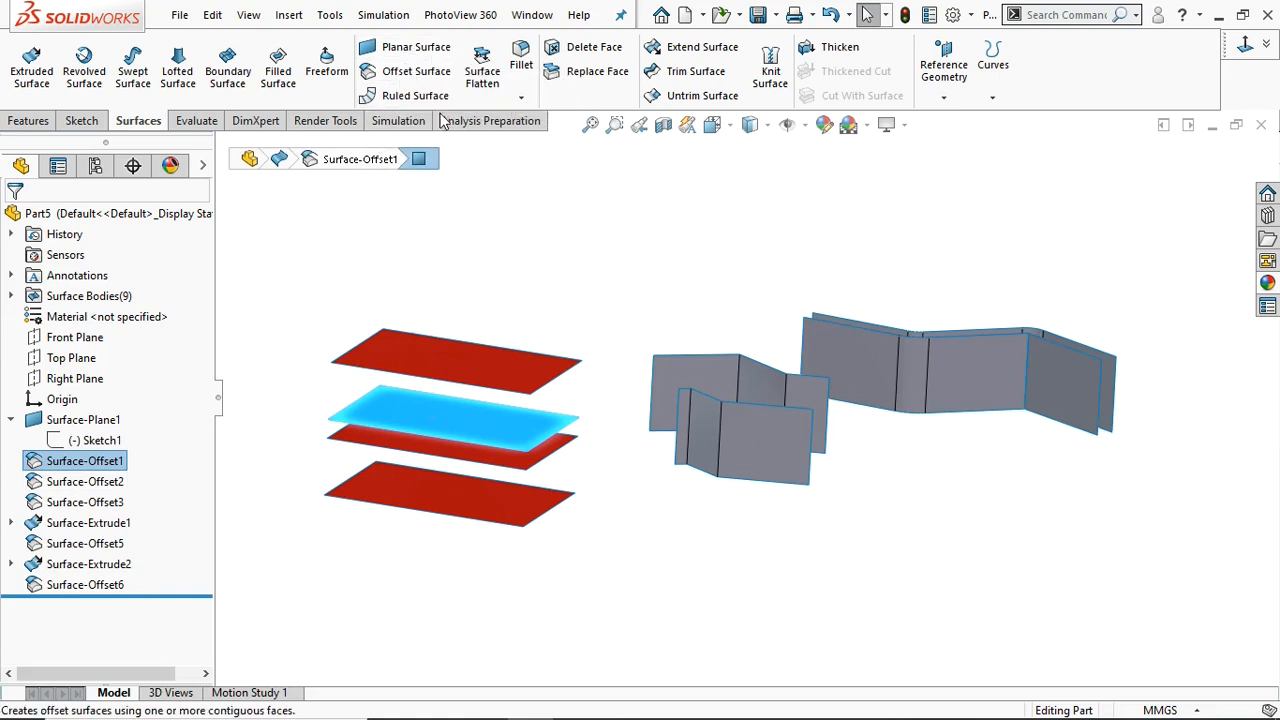
click(212, 15)
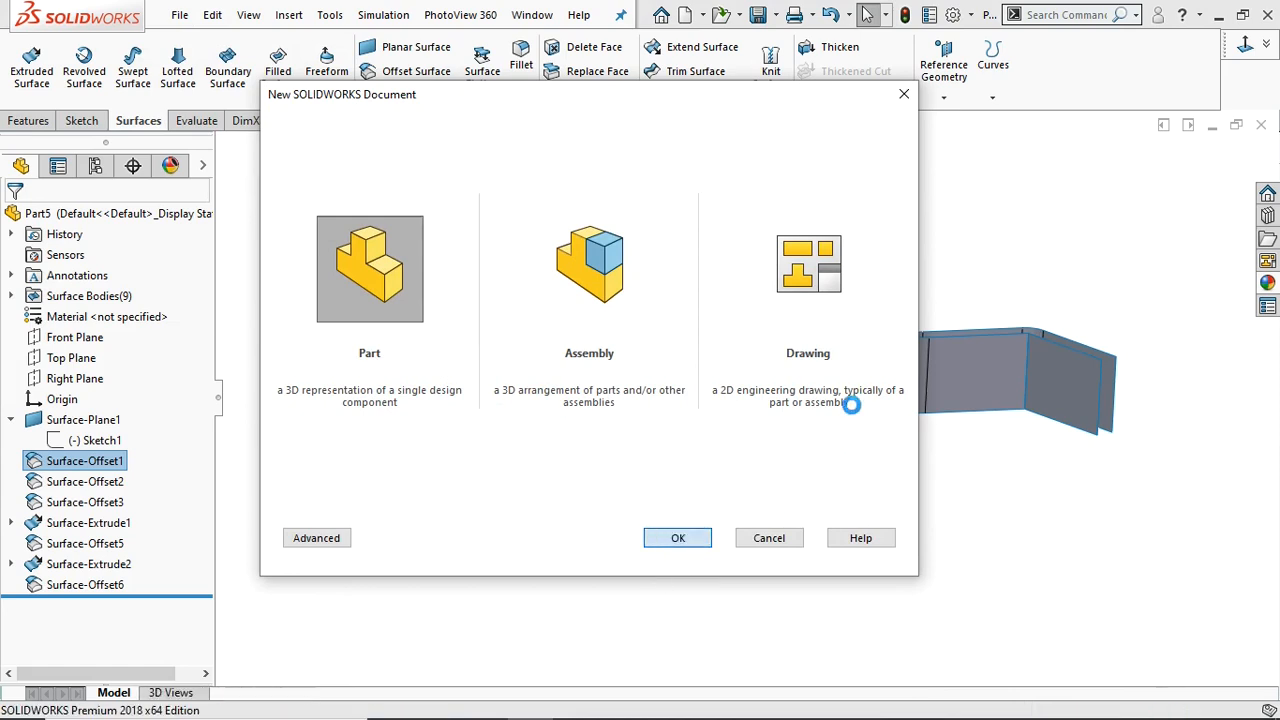
click(677, 537)
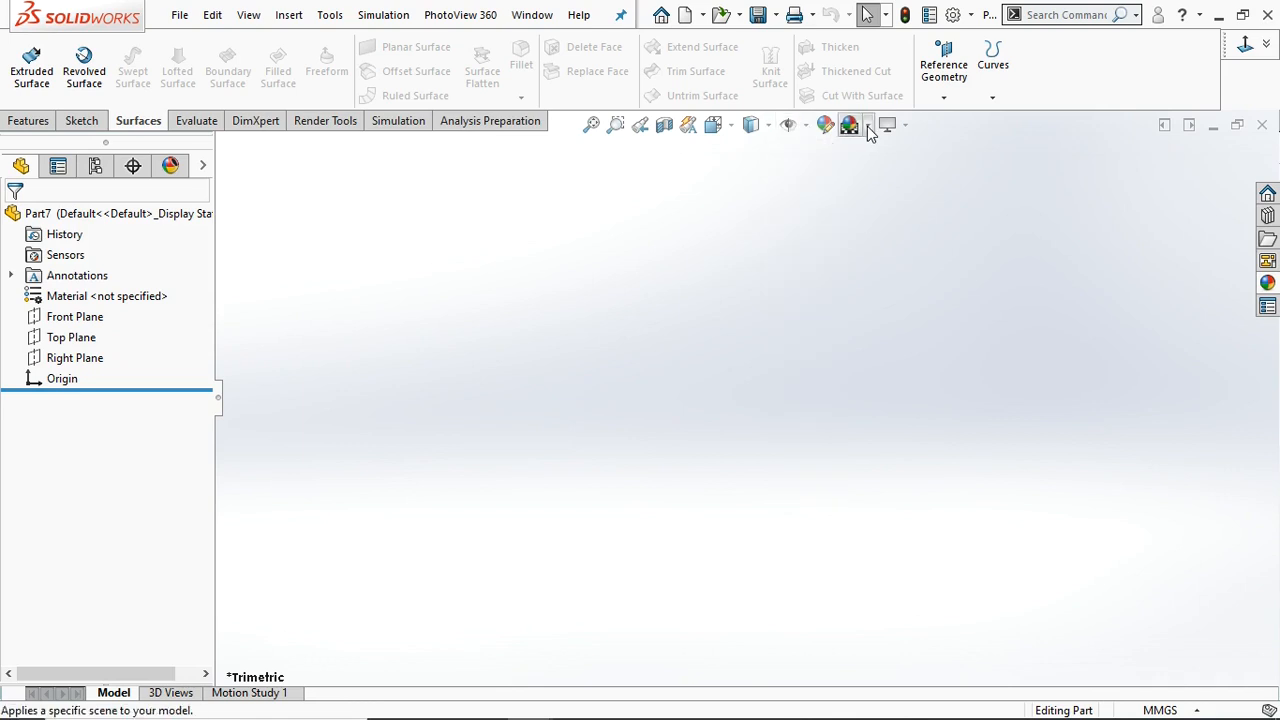
- Sketch a horizontal line starting at the origin on the Front Plane
click(869, 124)
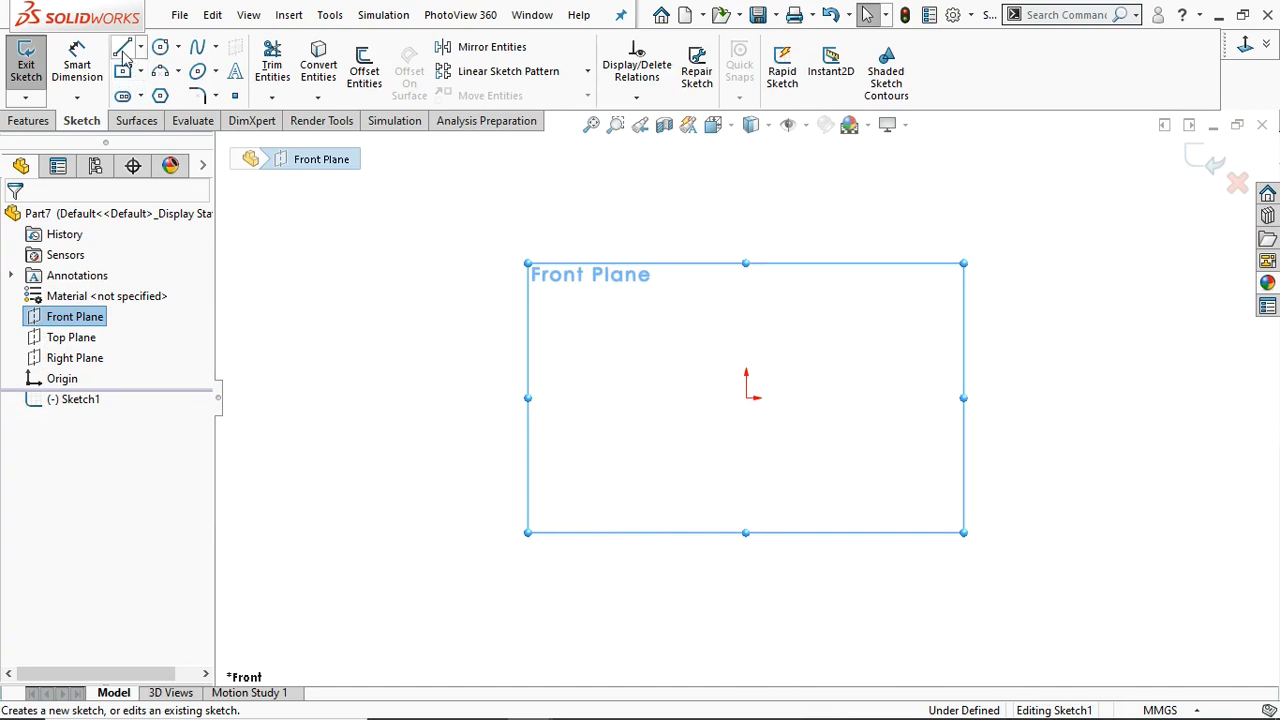
click(122, 47)
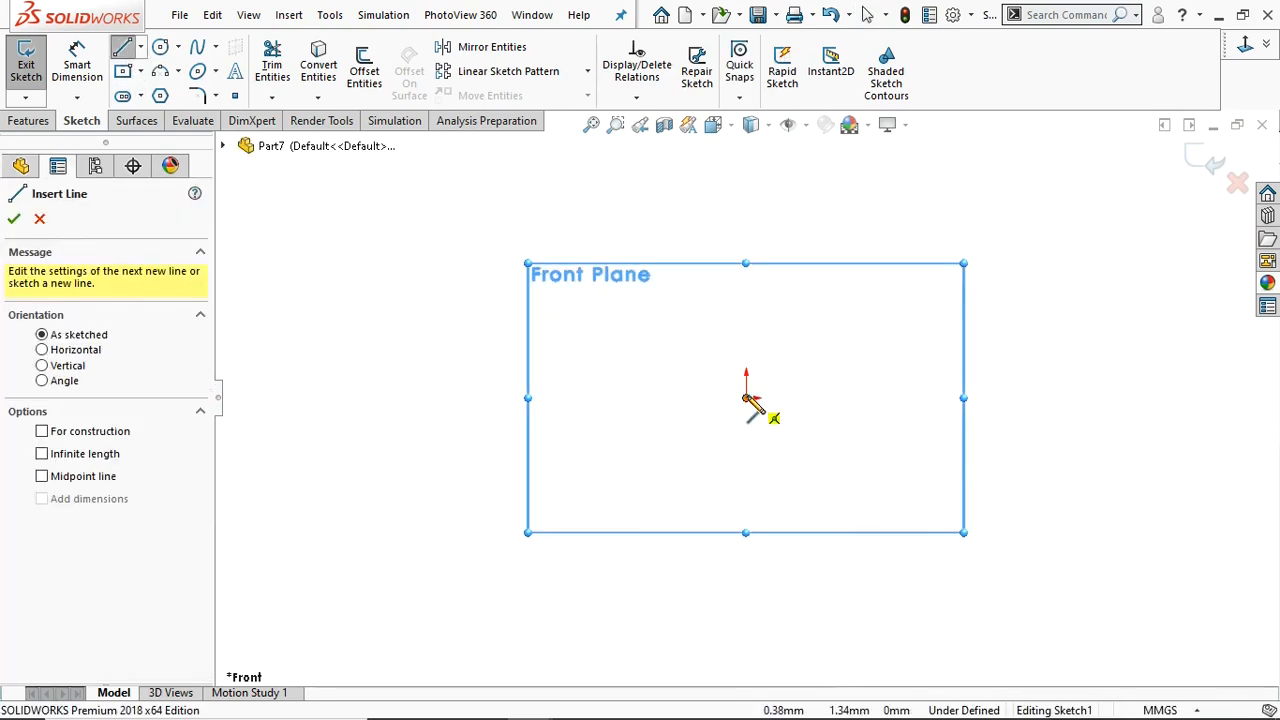
drag(745, 399, 935, 399)
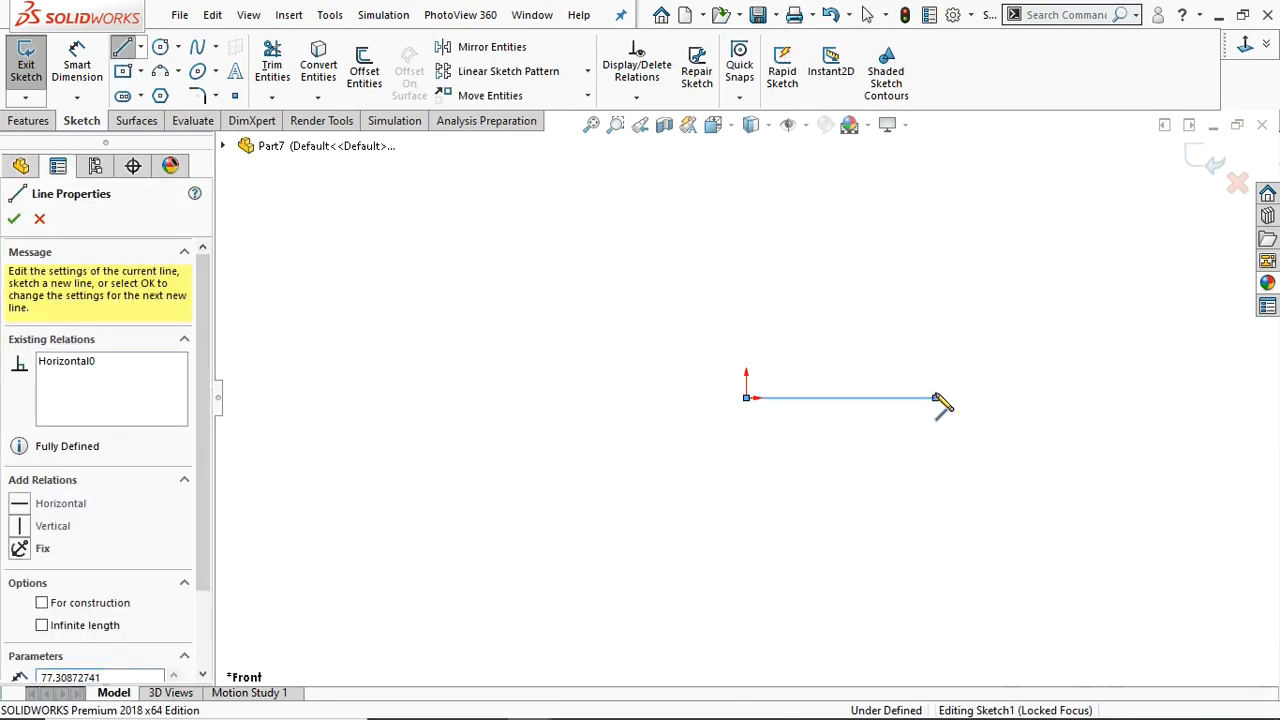
click(138, 120)
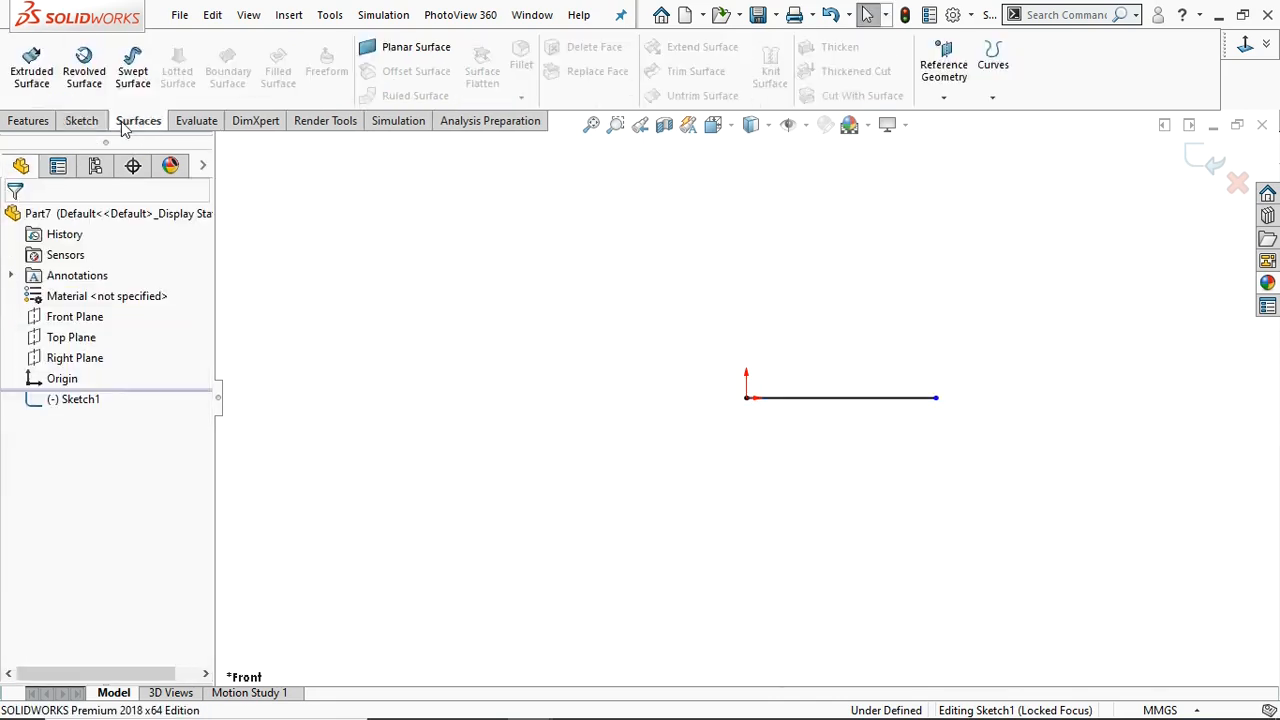
- Extrude the line as a 20 mm Blind surface, creating Surface-Extrude1
click(31, 65)
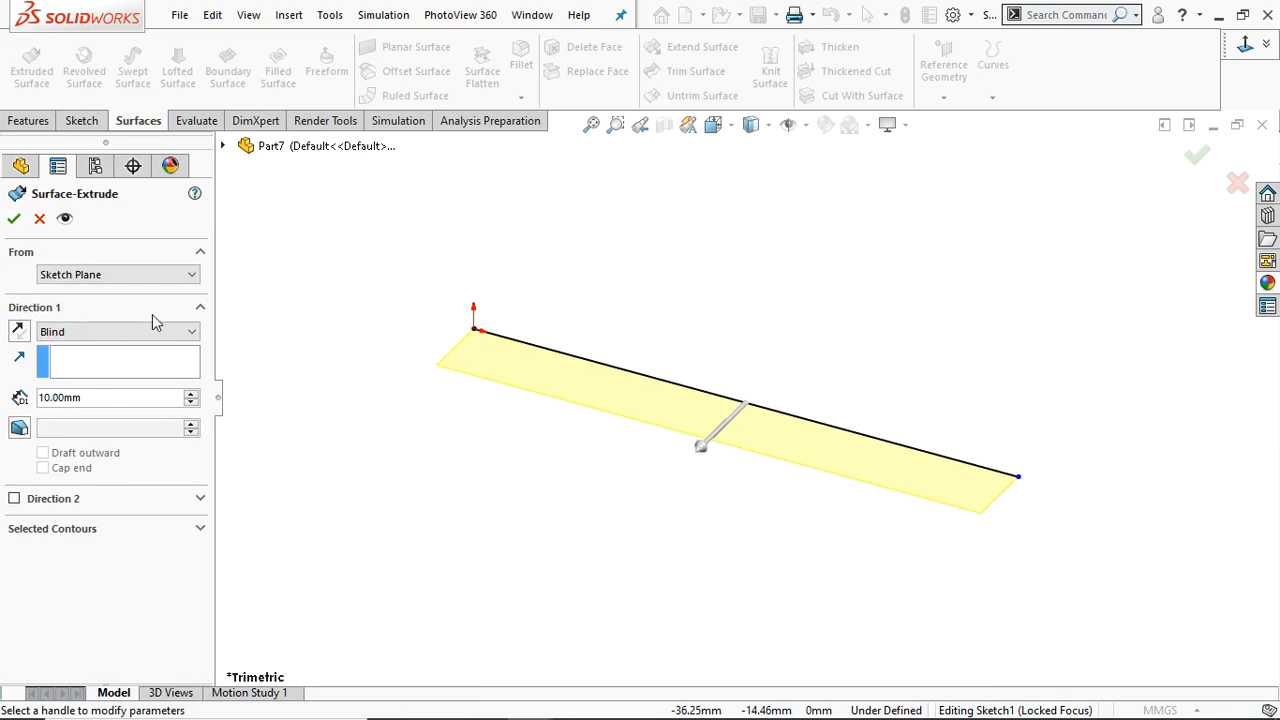
click(192, 392)
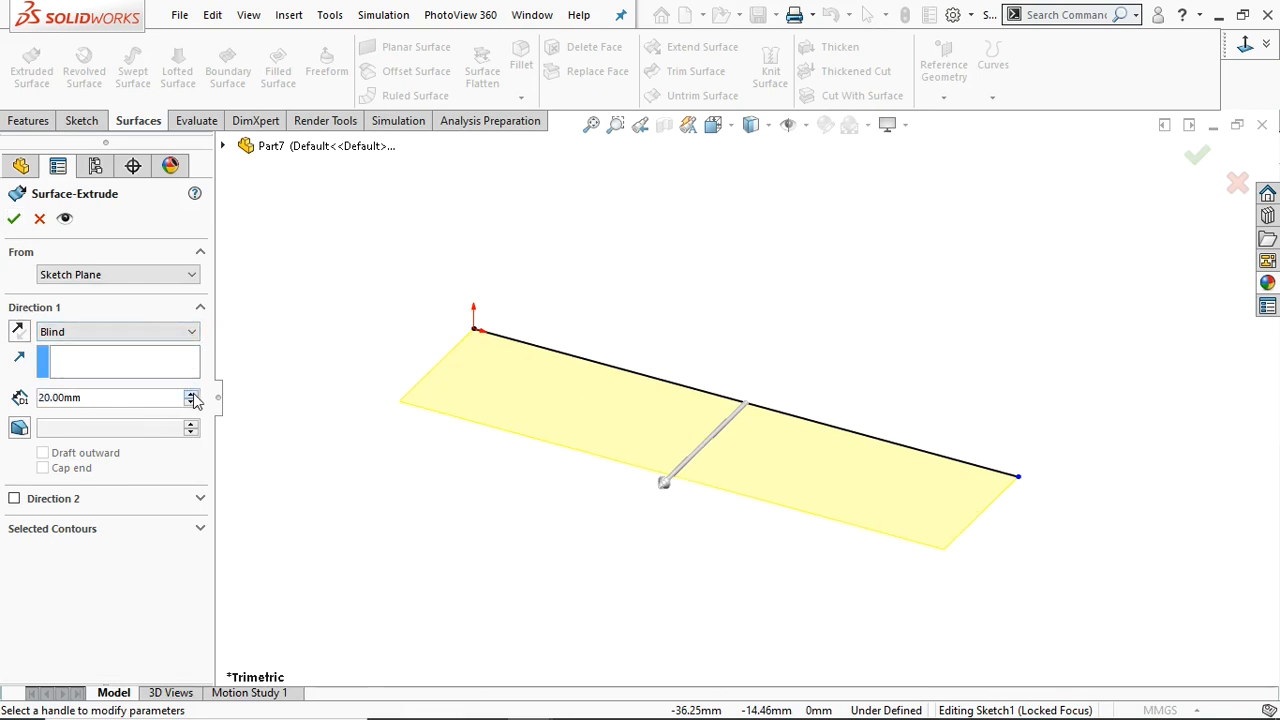
click(13, 219)
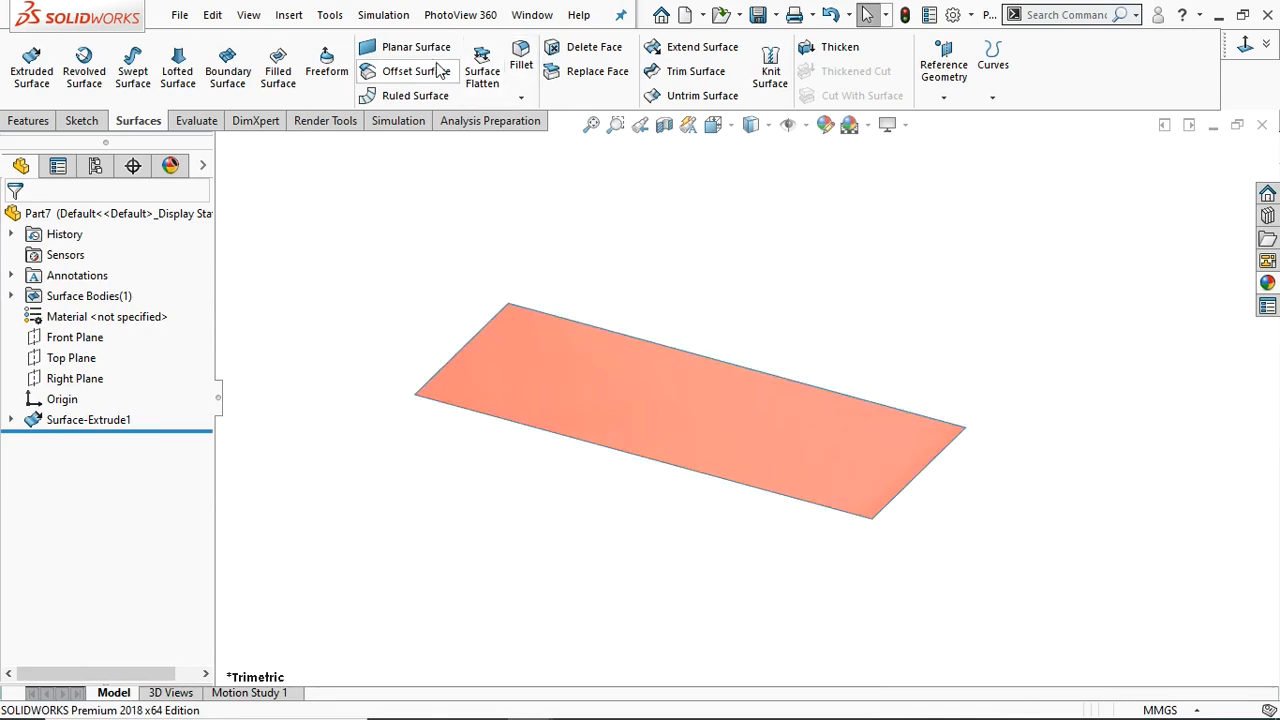
- Offset the extruded face by 5.00 mm to create Surface-Offset1
click(410, 71)
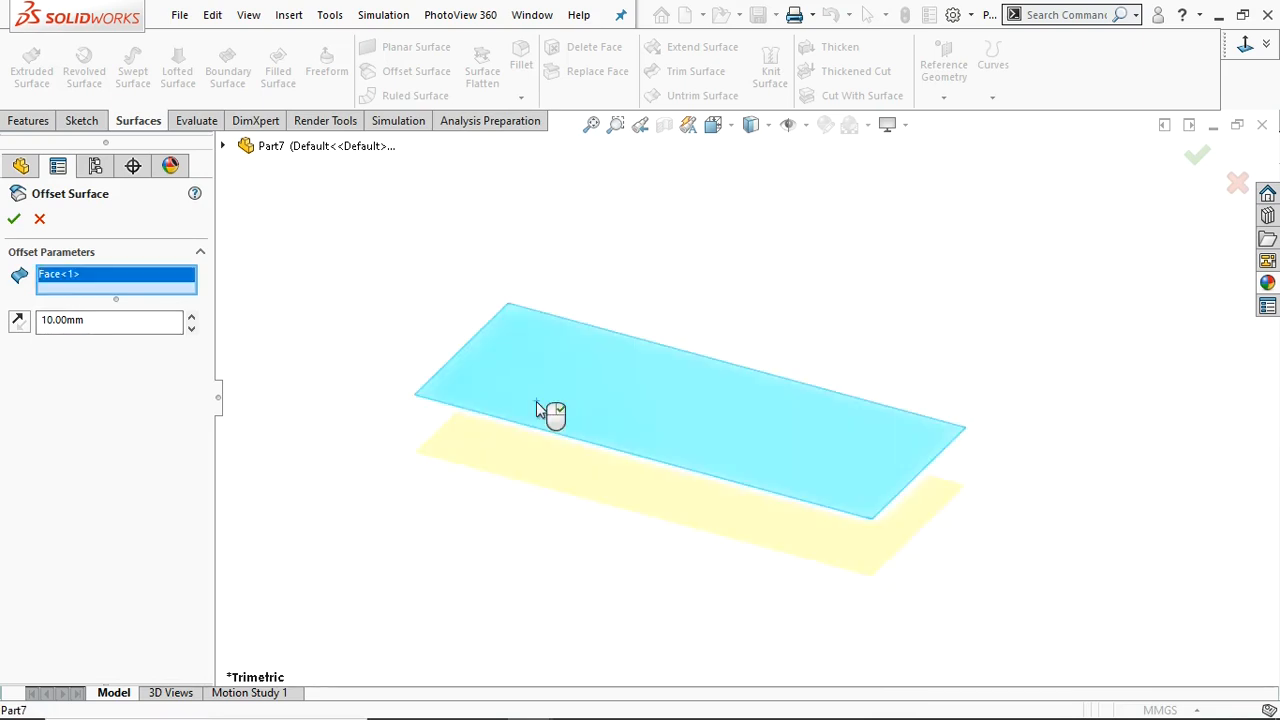
mouse_move(430, 478)
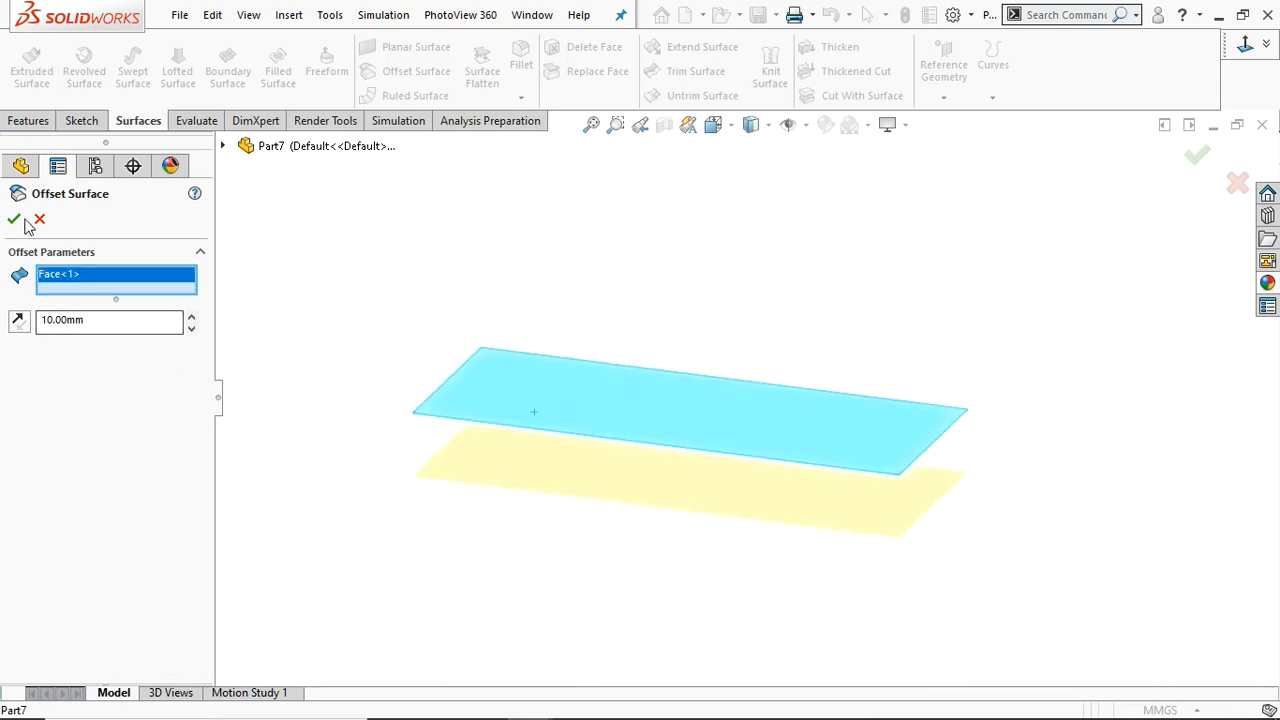
click(13, 219)
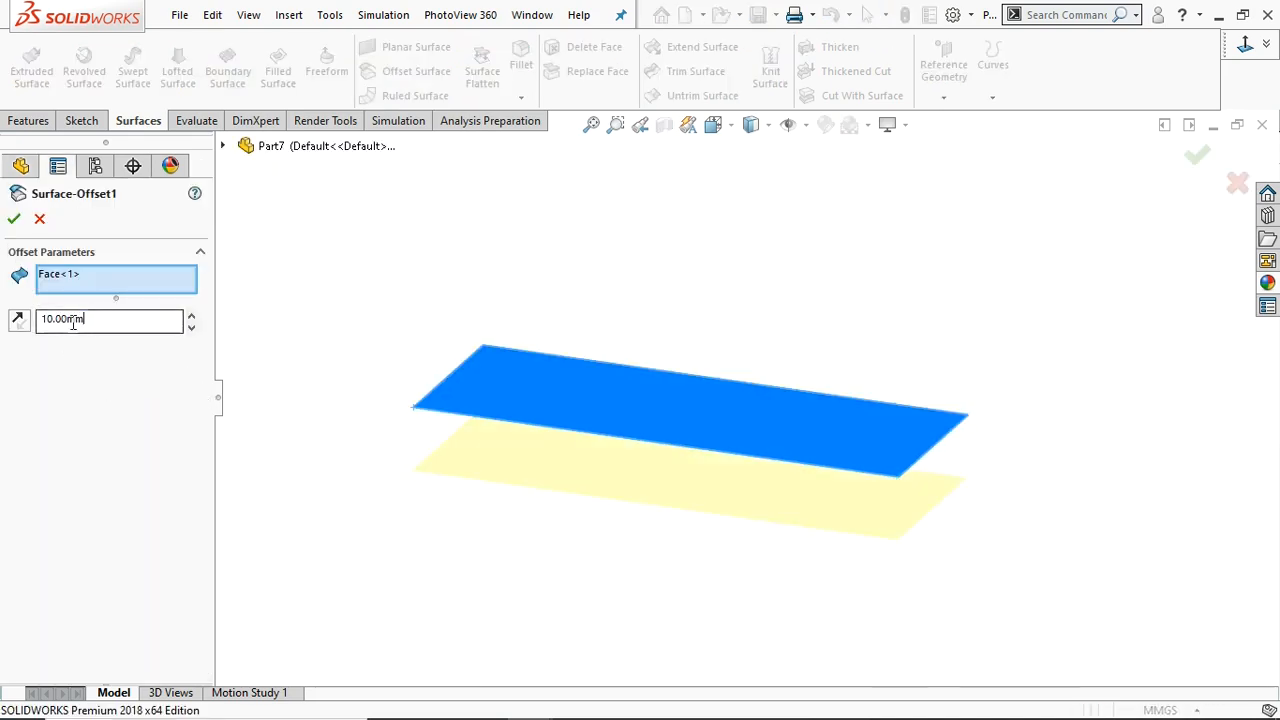
text(5)
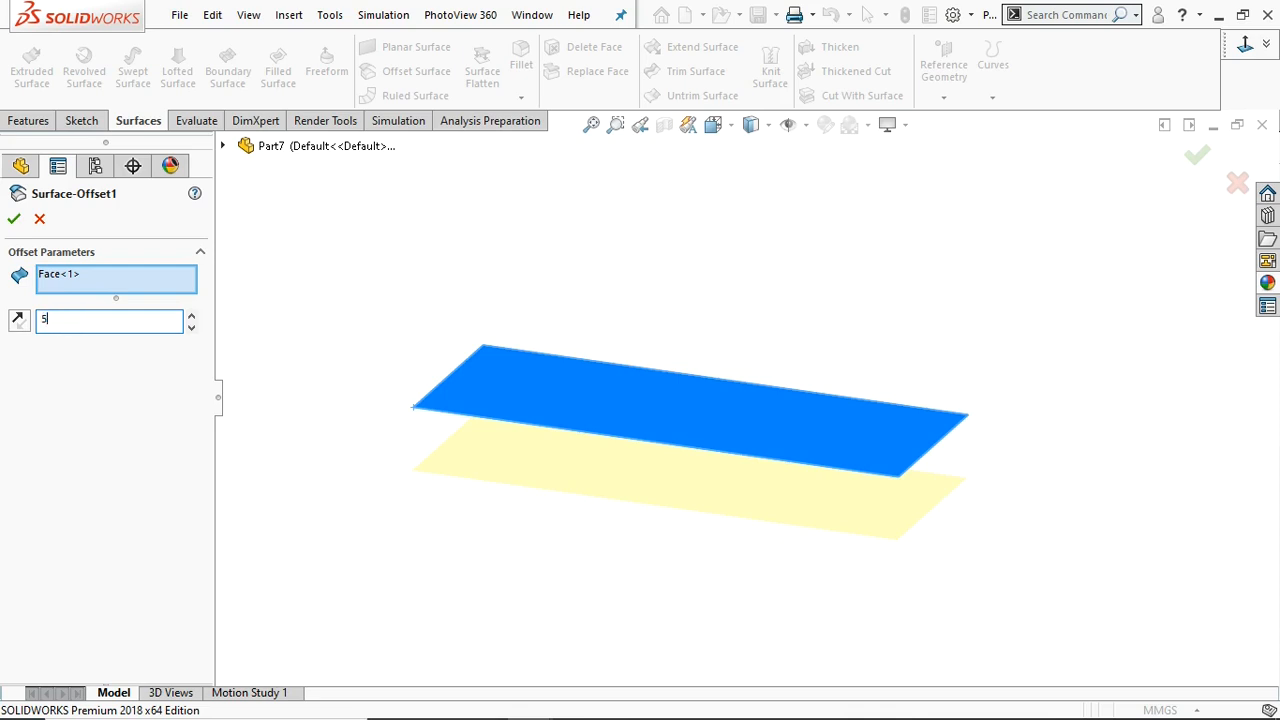
text(5.00mm)
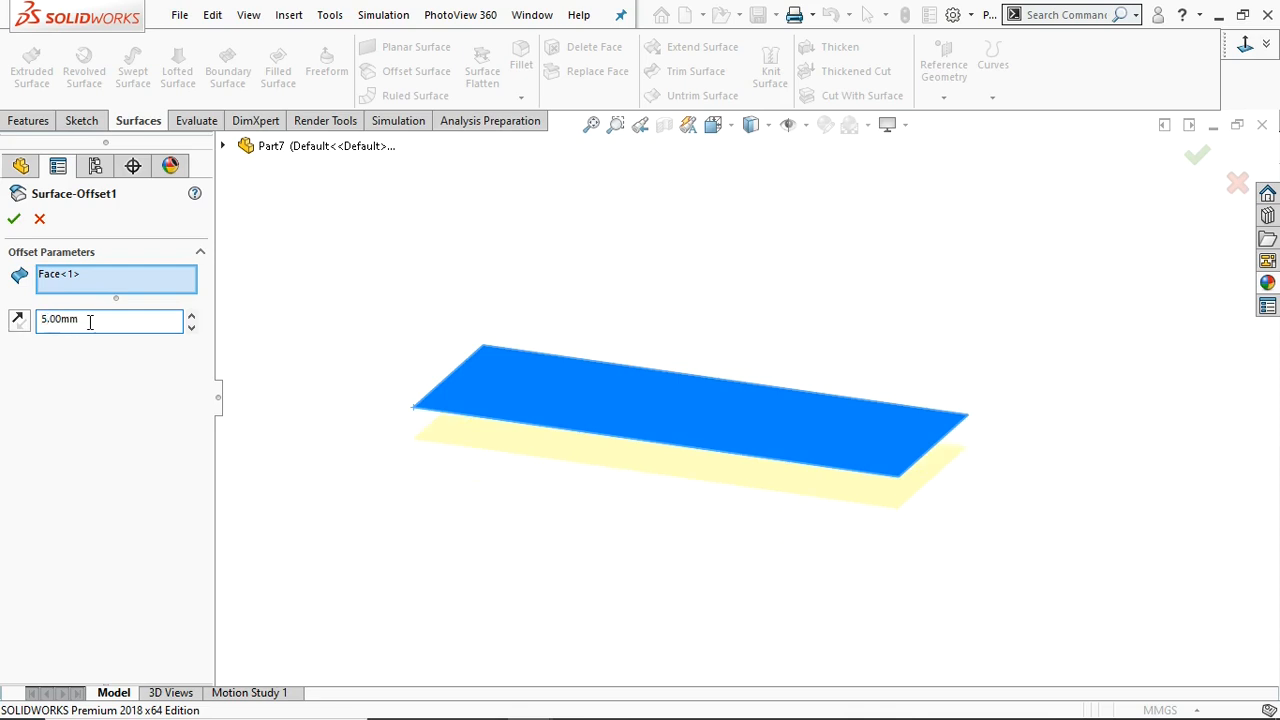
click(13, 218)
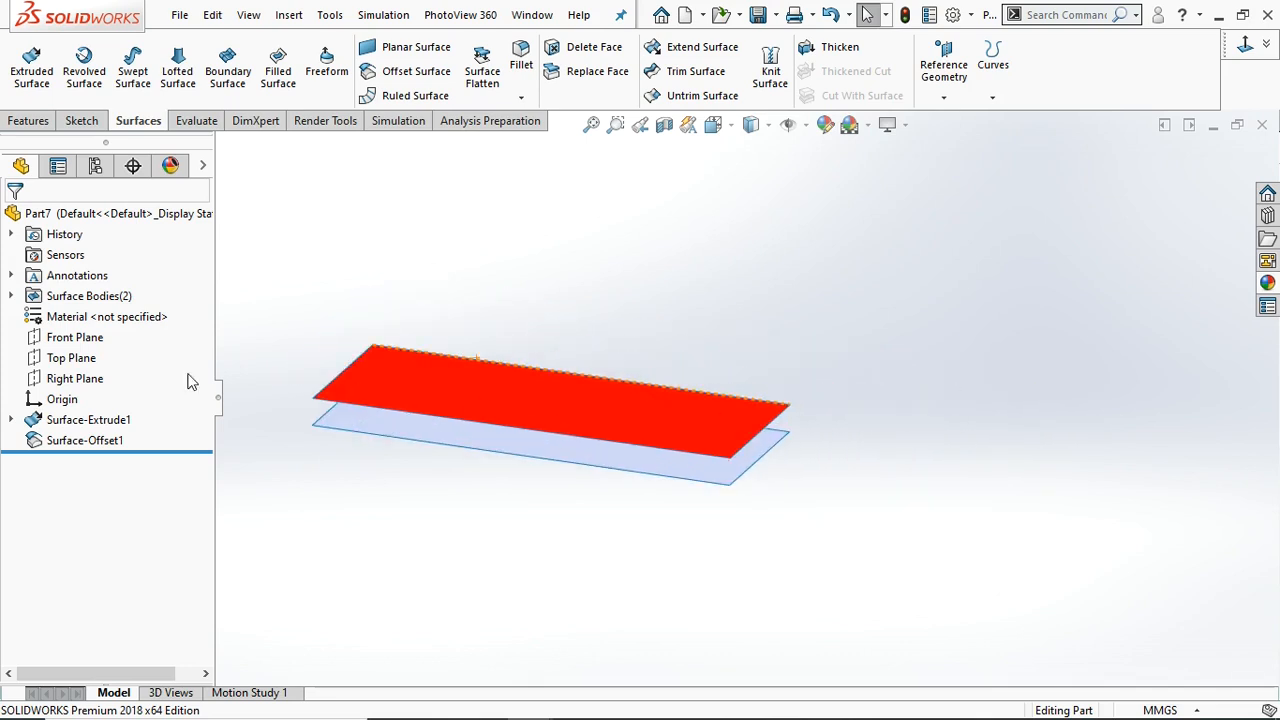
- Sketch a Front Plane circle and offset its planar surface 20 mm, reversed
click(75, 337)
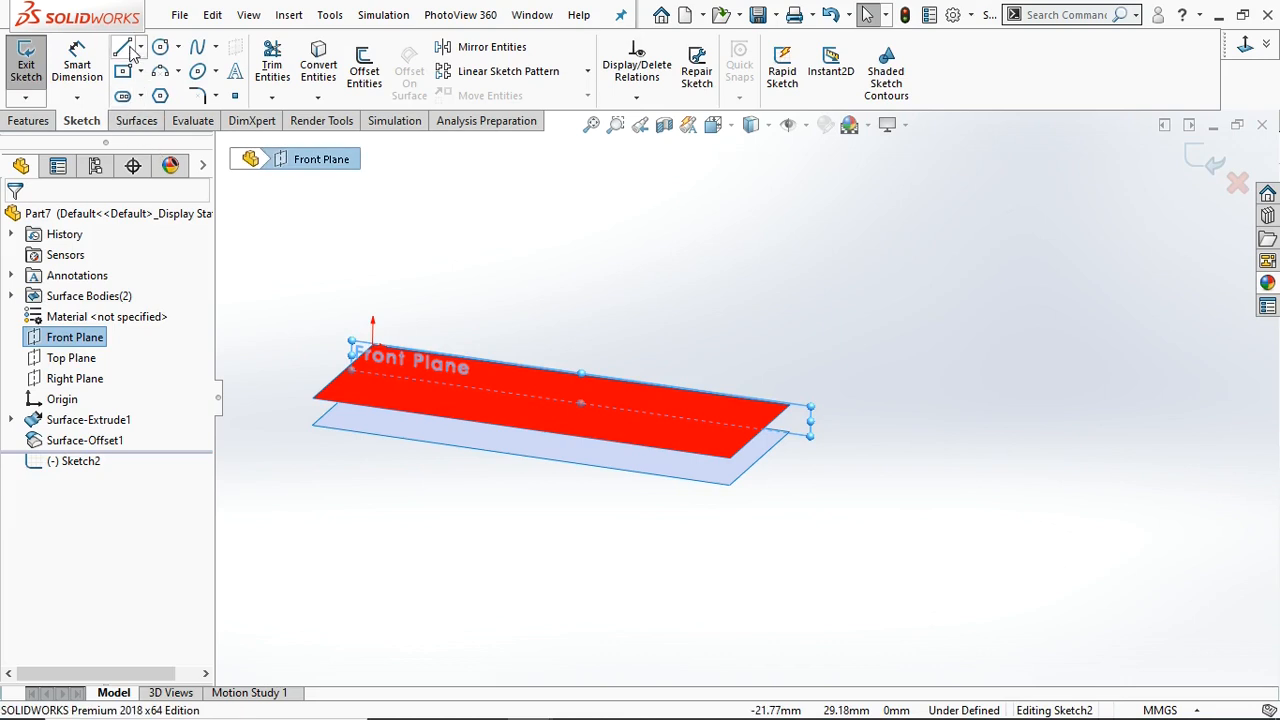
click(160, 47)
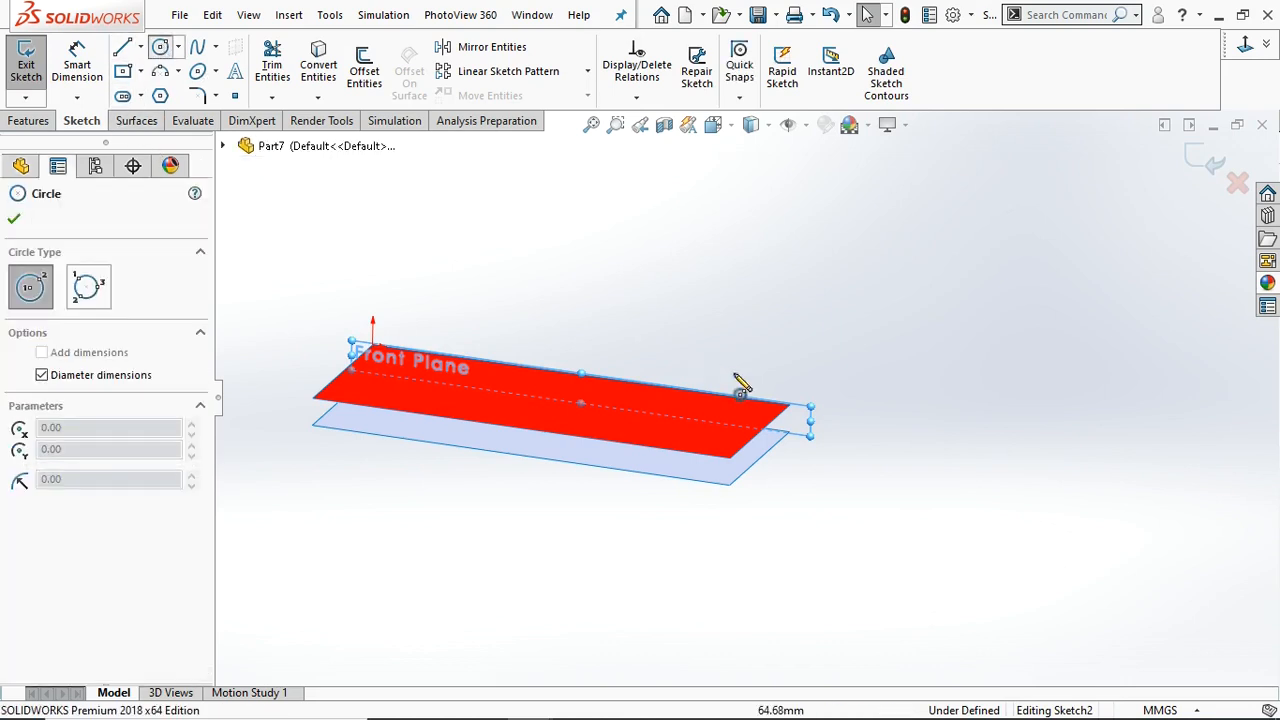
drag(987, 405, 1010, 515)
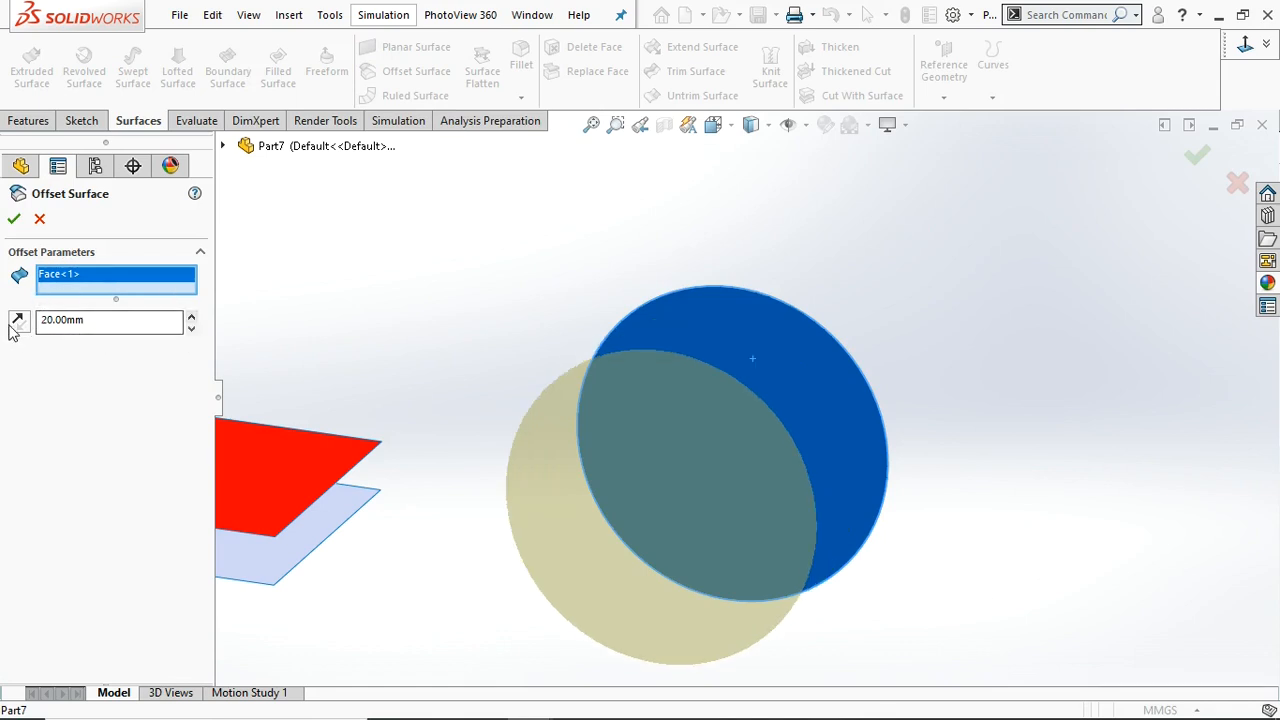
click(17, 320)
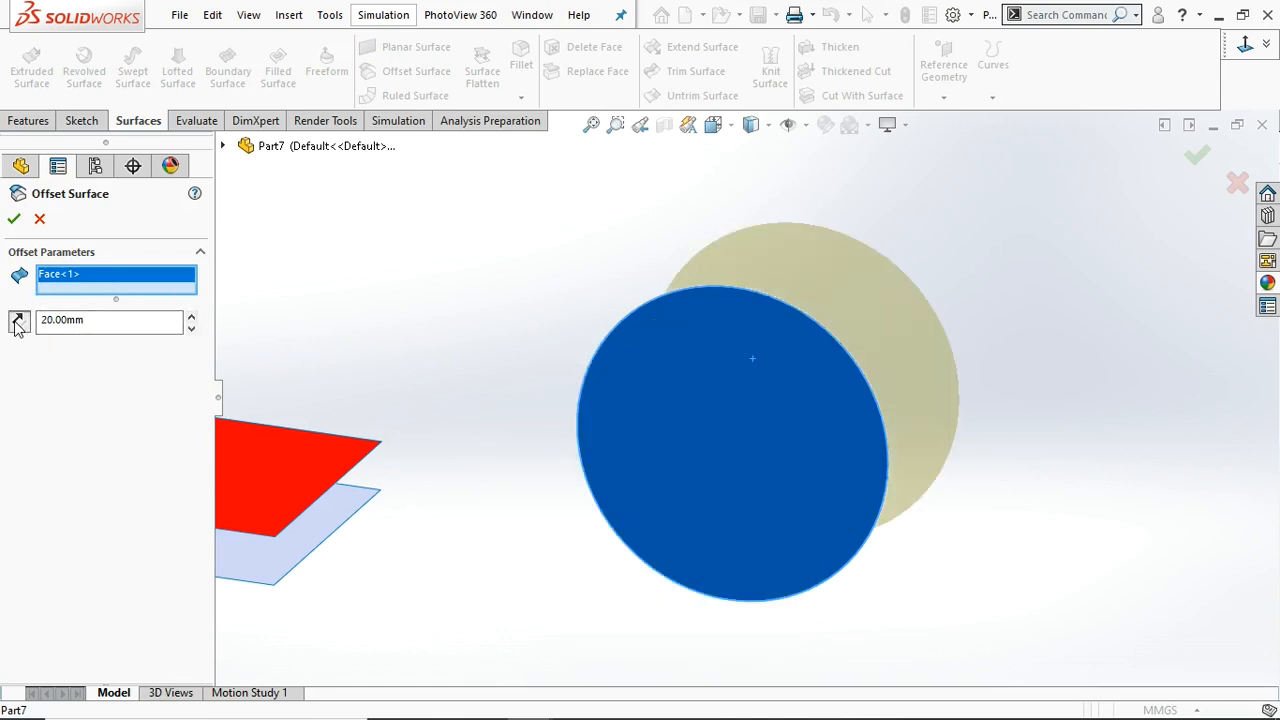
click(13, 218)
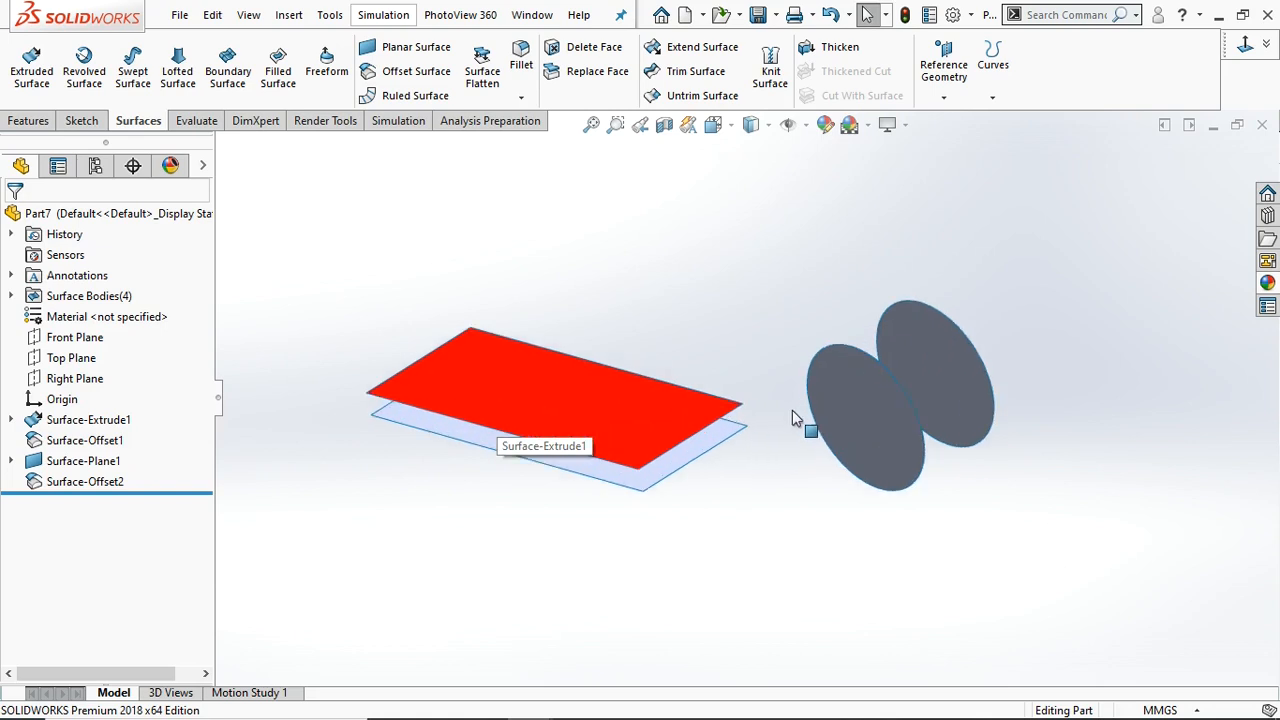
mouse_move(210, 100)
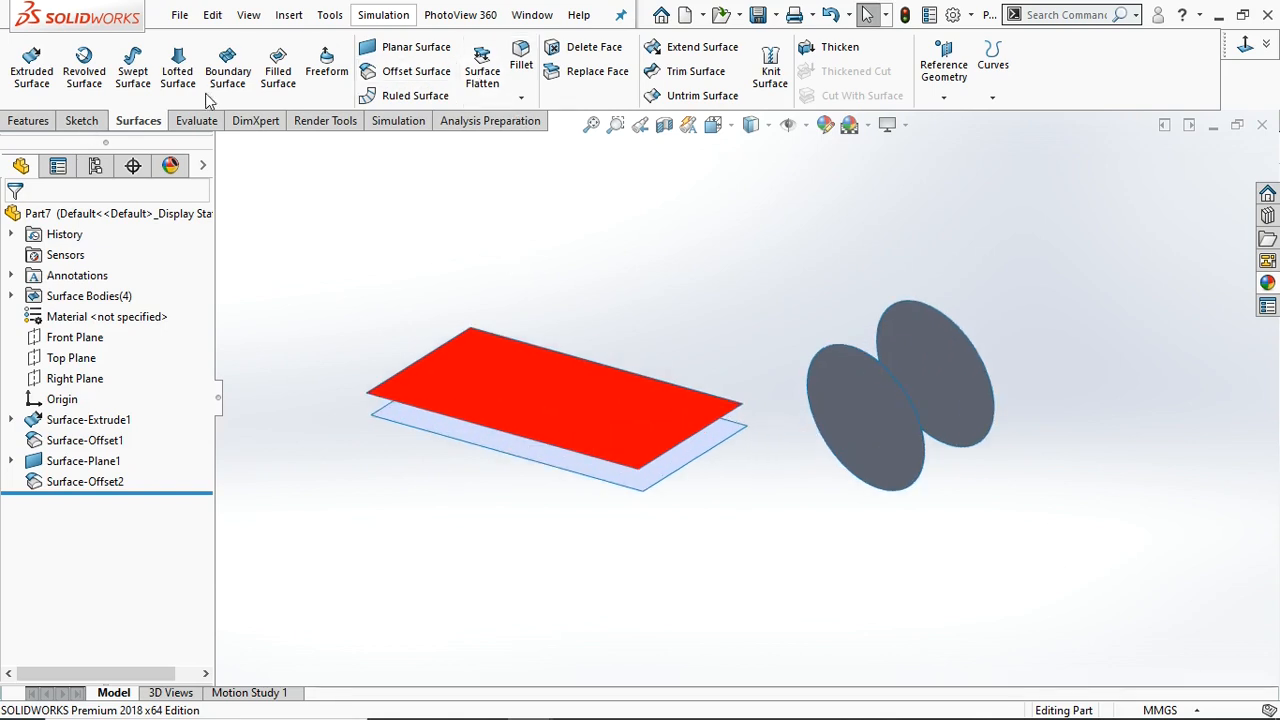
mouse_move(615, 260)
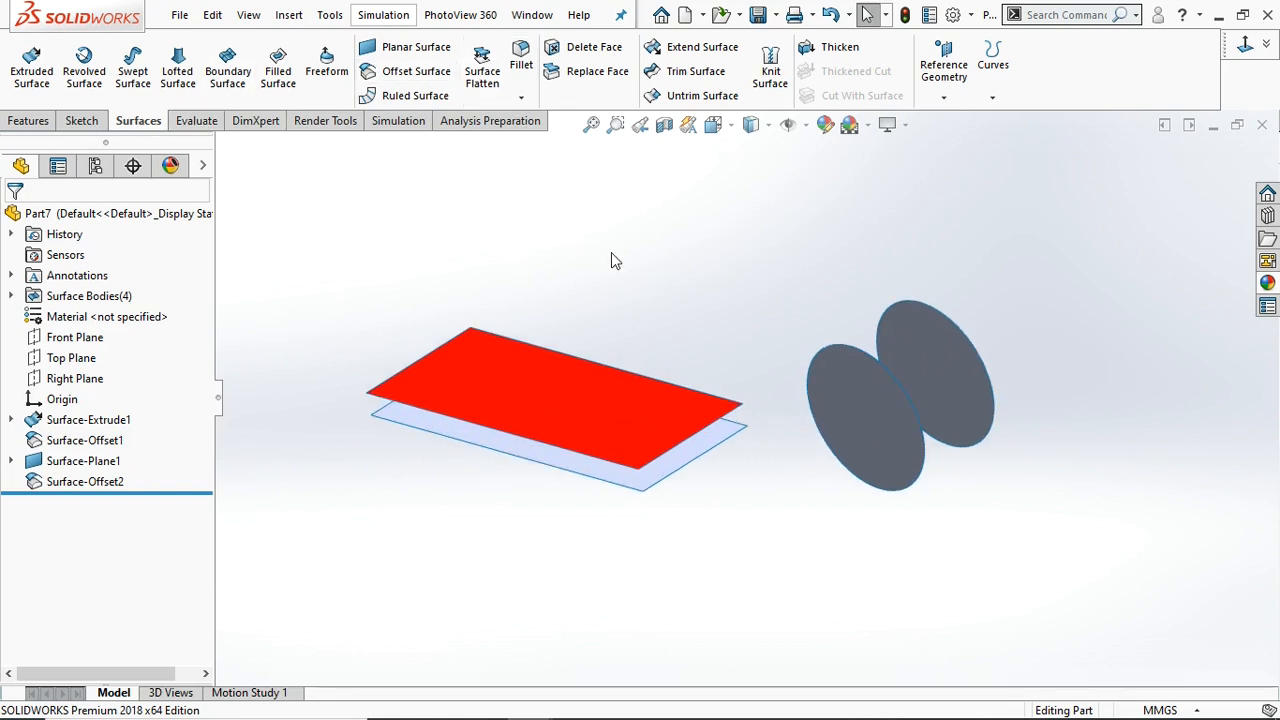